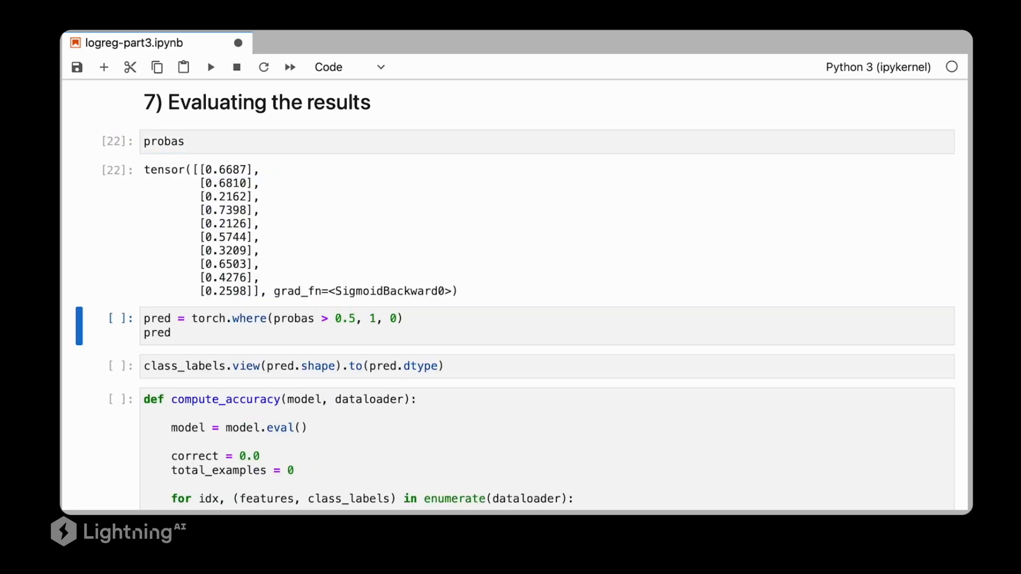
mouse_move(196, 167)
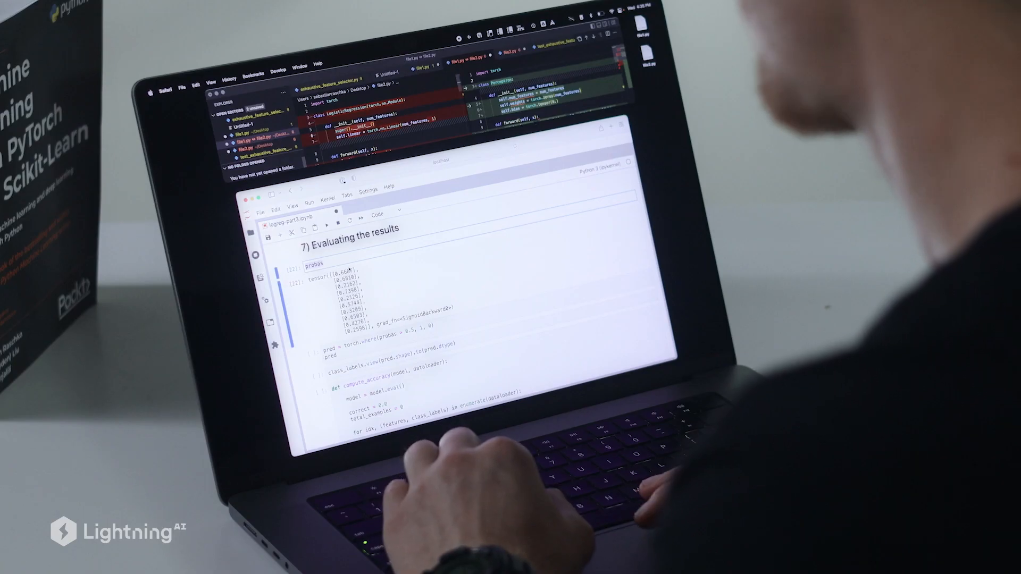
Run the pred = torch.where(probas > 0.5, 1, 0) cell to get a column of 1s and 0s
scroll("up", 3)
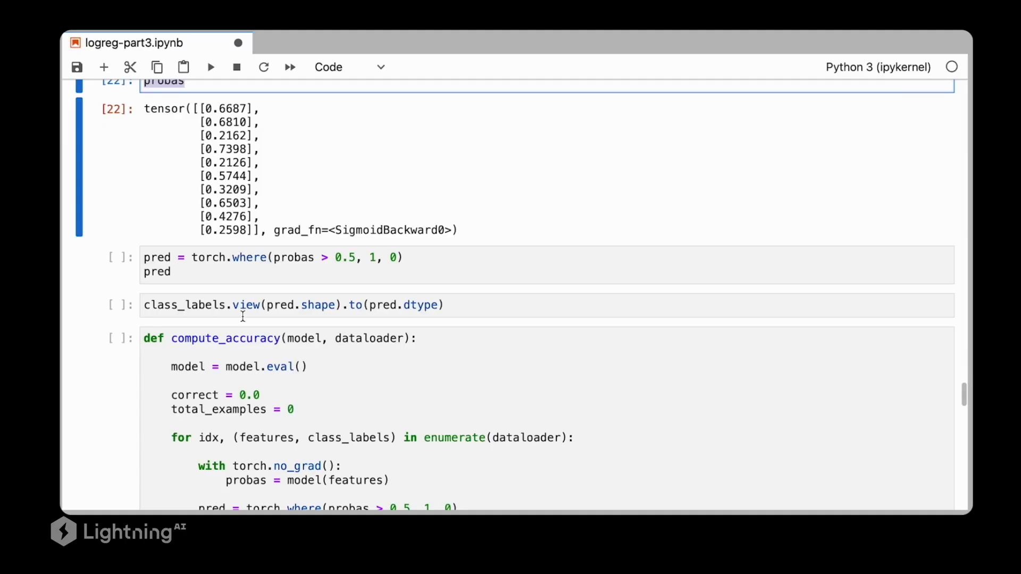
left_click(267, 258)
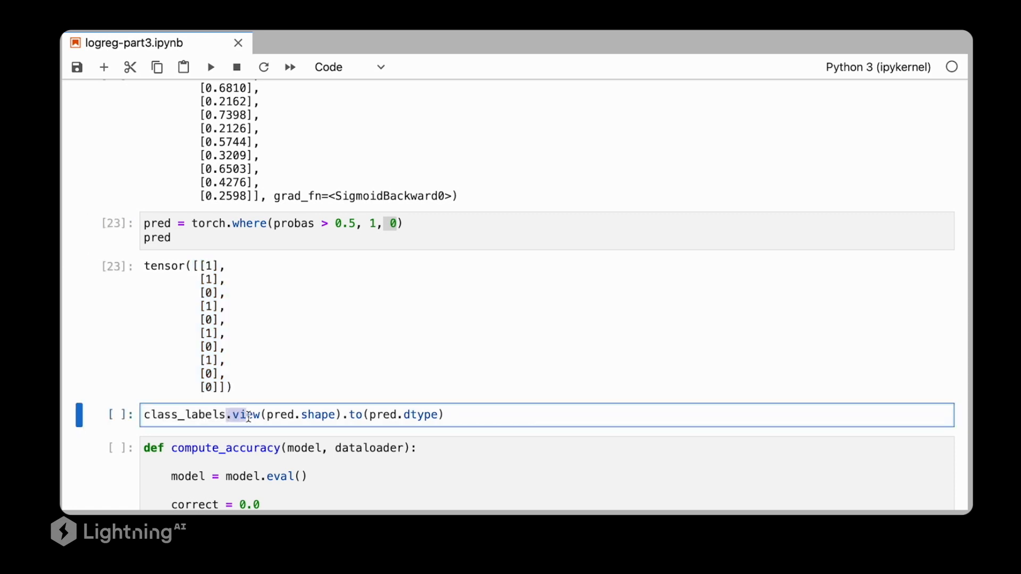
Run class_labels.view(pred.shape).to(pred.dtype) so labels print as a 1s/0s column, then reach compute_accuracy
double_click(301, 415)
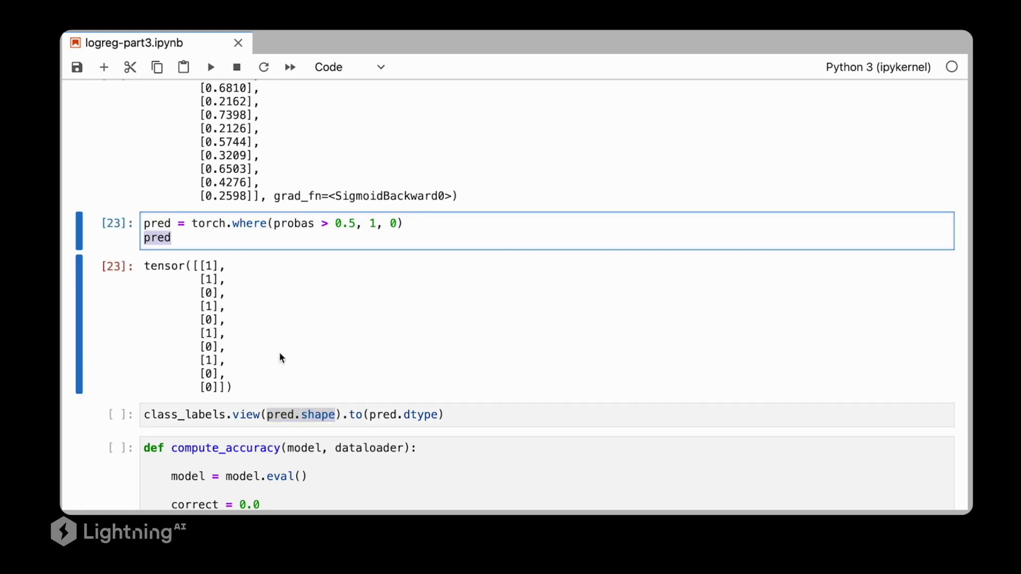
left_click(402, 414)
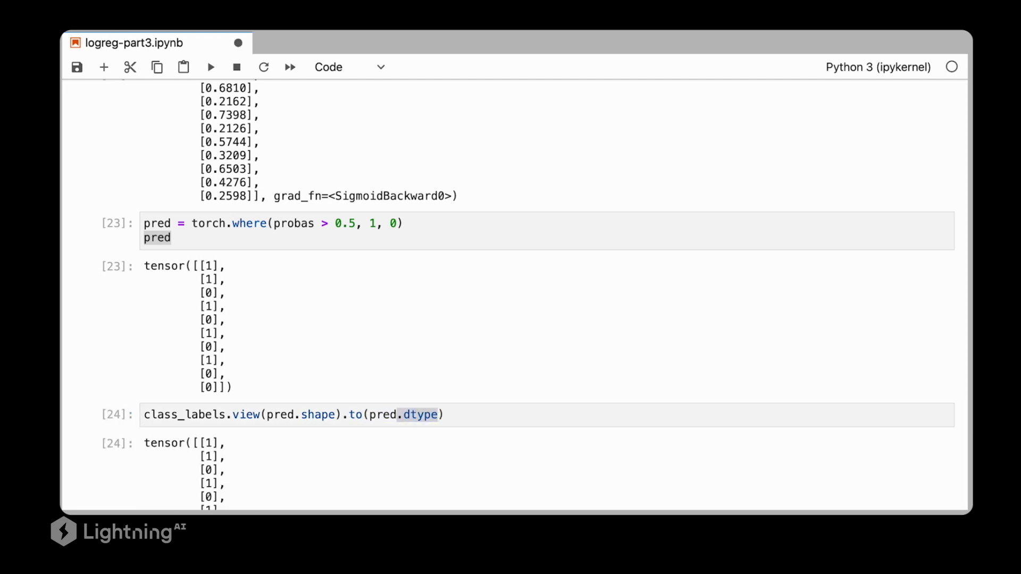
scroll("down", 3)
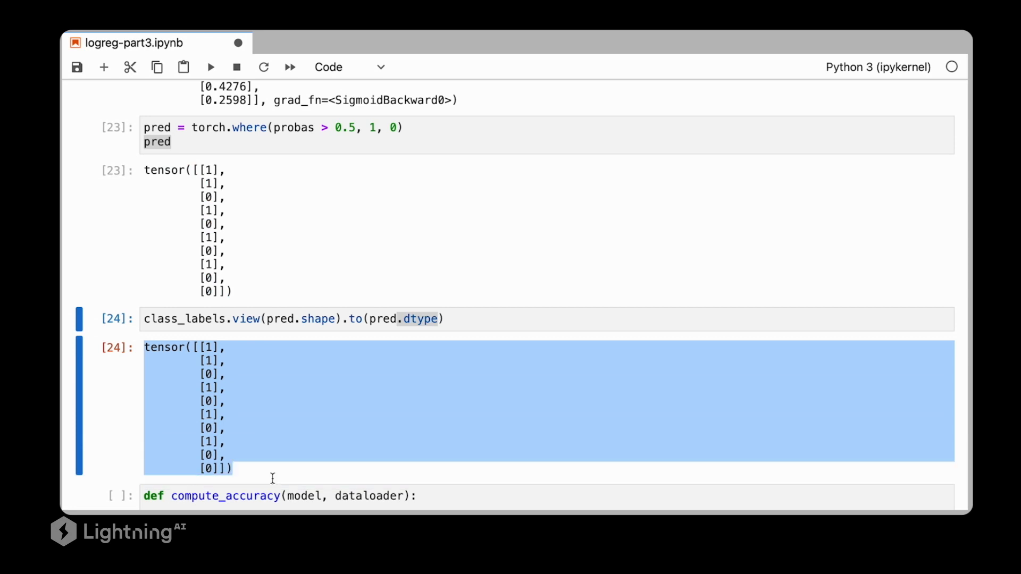
scroll("down", 3)
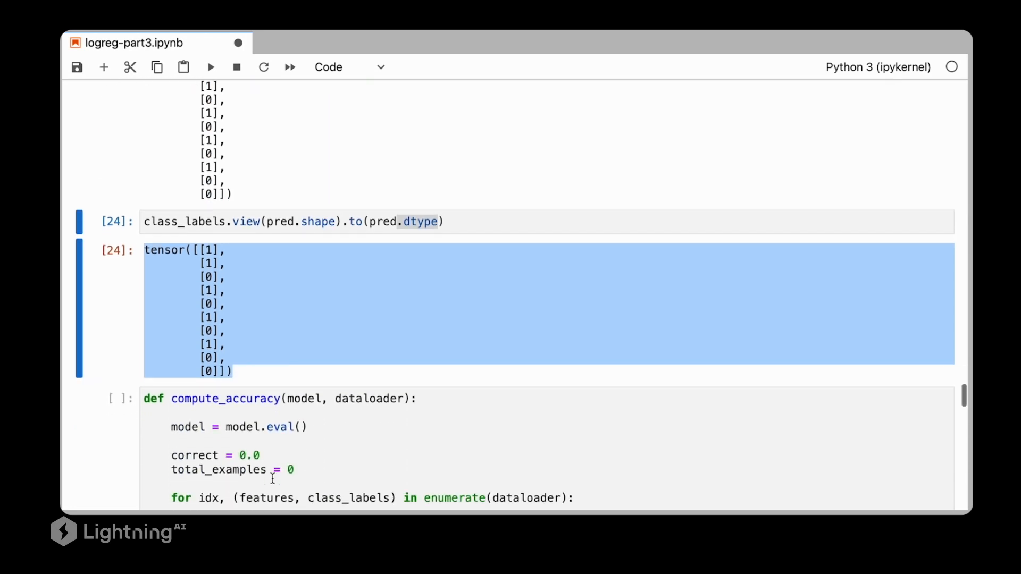
scroll("down", 3)
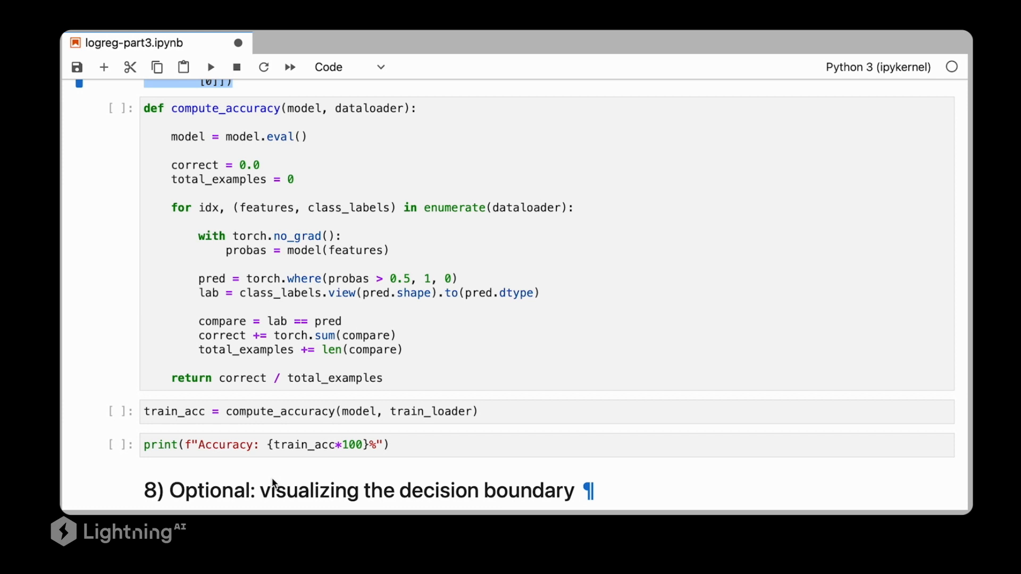
Highlight model.eval() and the thresholding line in compute_accuracy, then insert an empty cell below it
left_click(297, 137)
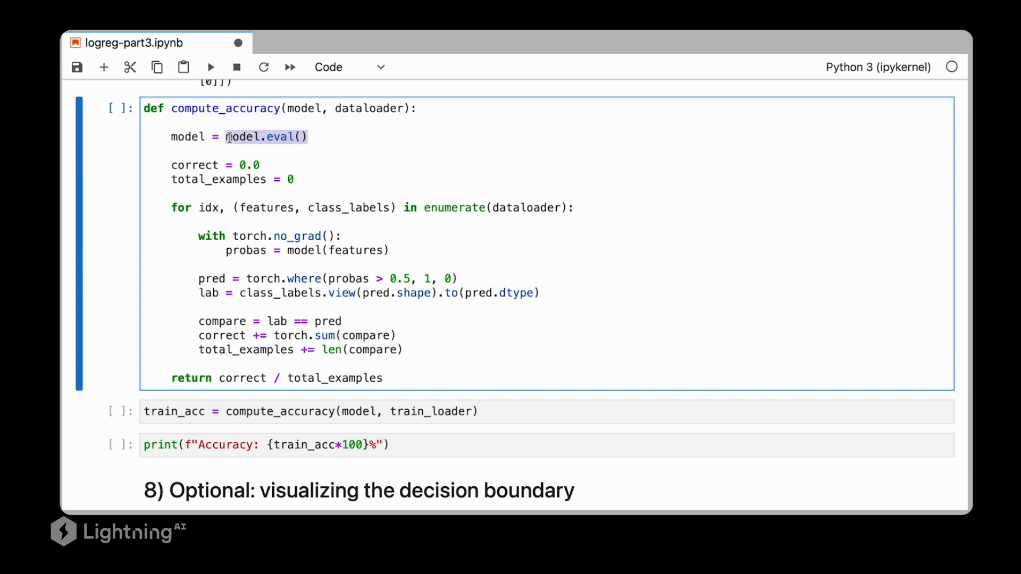
mouse_move(204, 152)
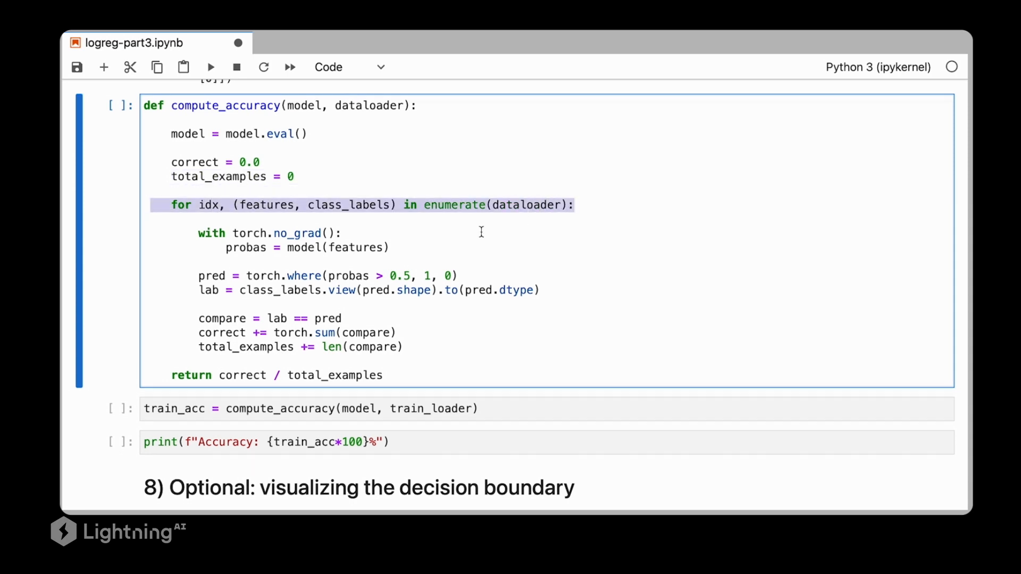
scroll("down", 3)
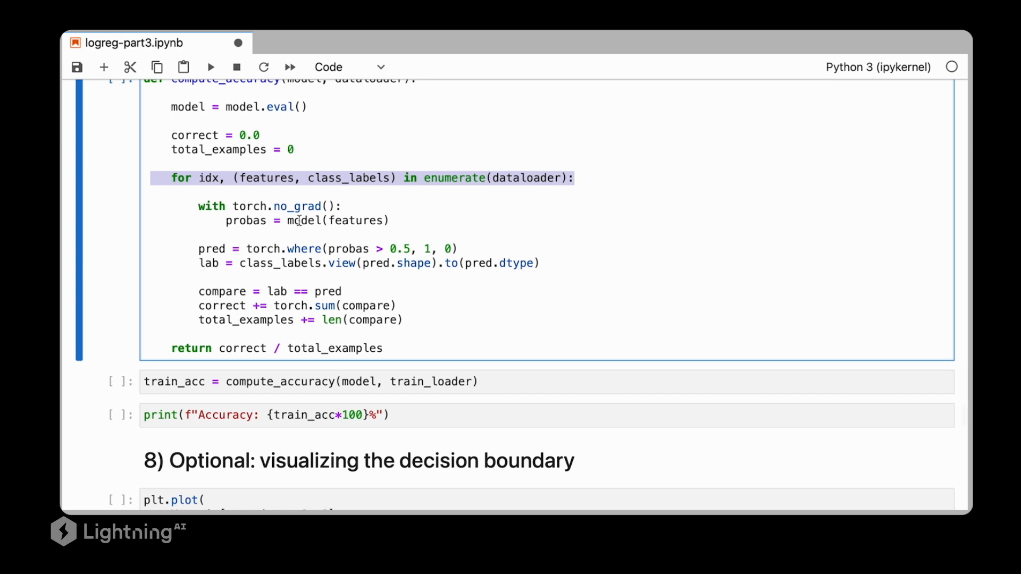
mouse_move(231, 205)
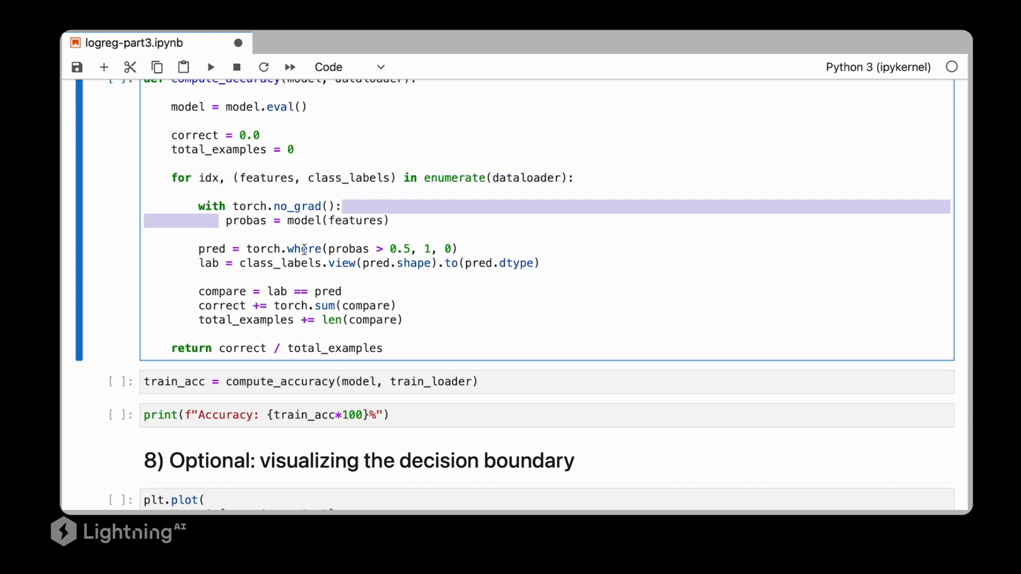
left_click(460, 249)
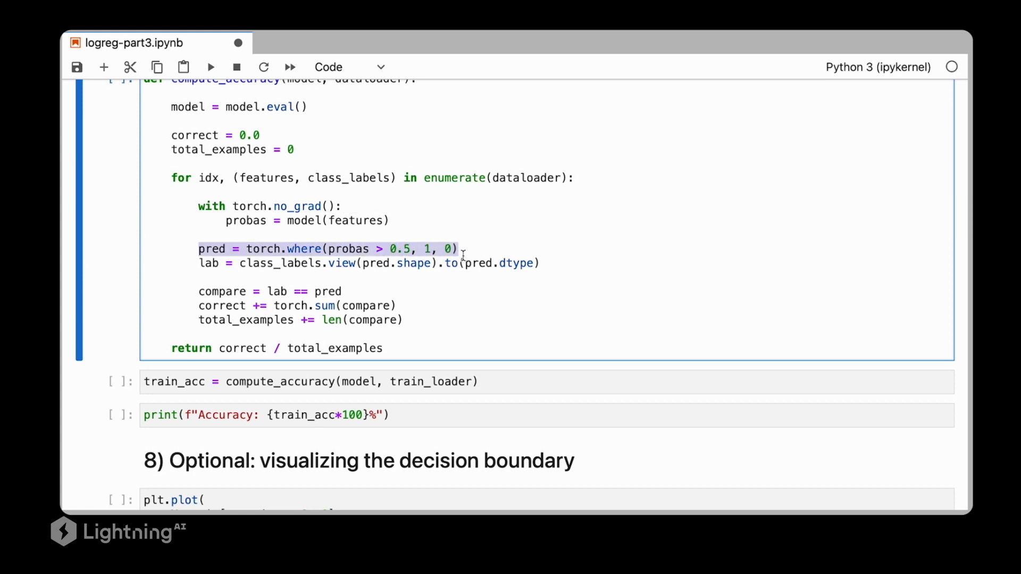
mouse_move(199, 265)
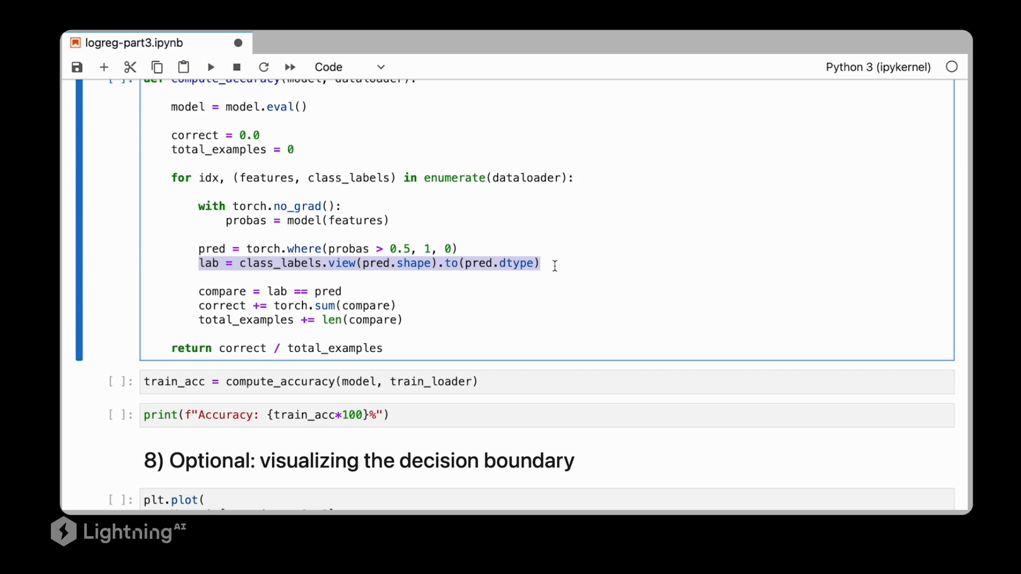
scroll("down", 3)
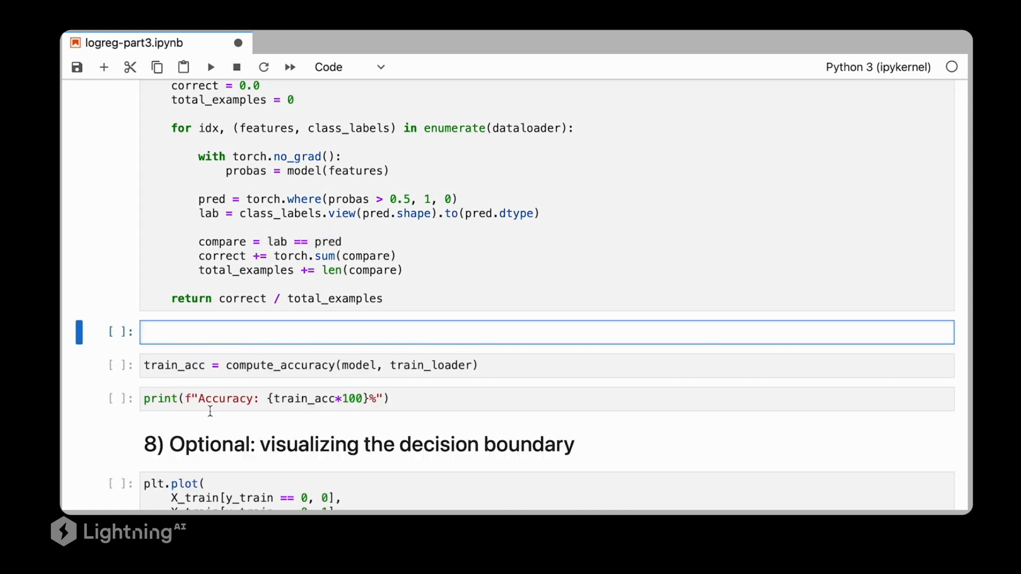
Evaluate int(True) in the scratch cell to show it returns 1
type("int()")
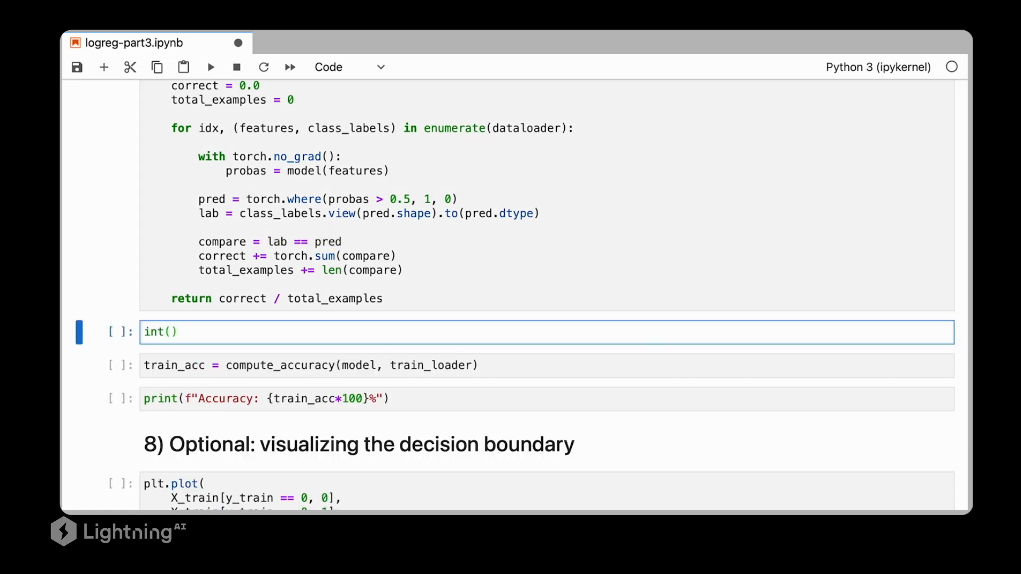
left_click(171, 332)
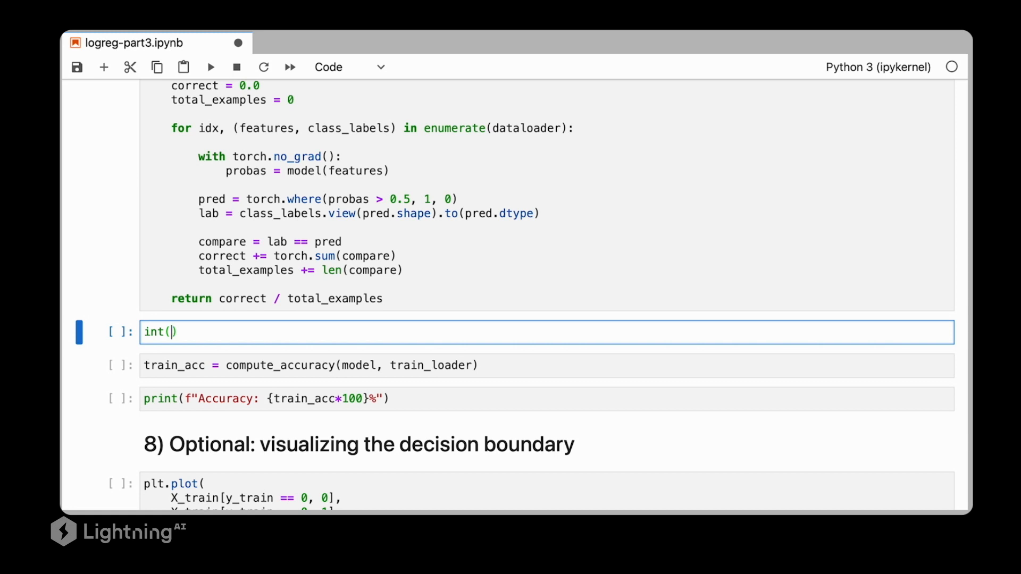
key("shift+enter")
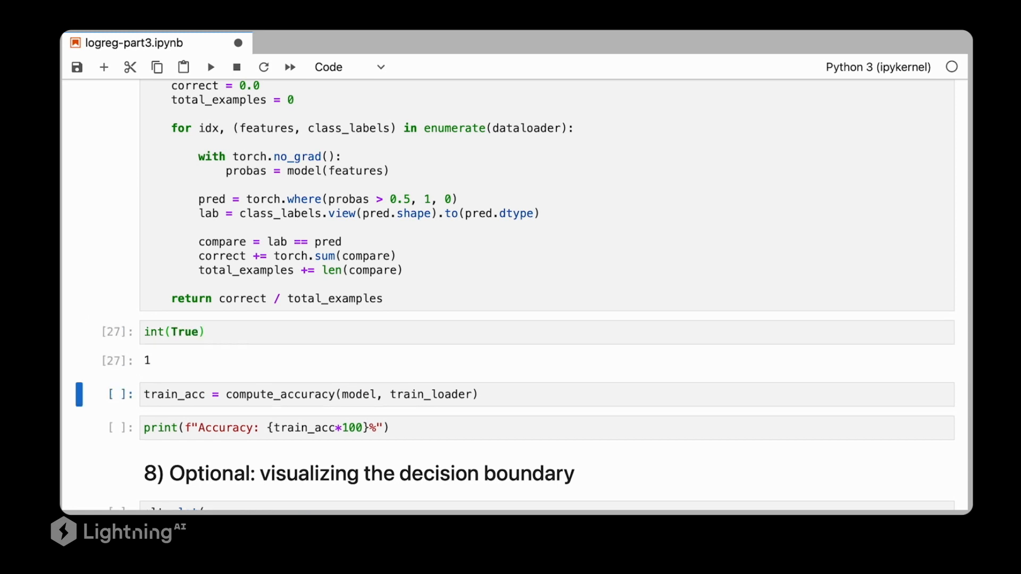
mouse_move(186, 370)
type("sum")
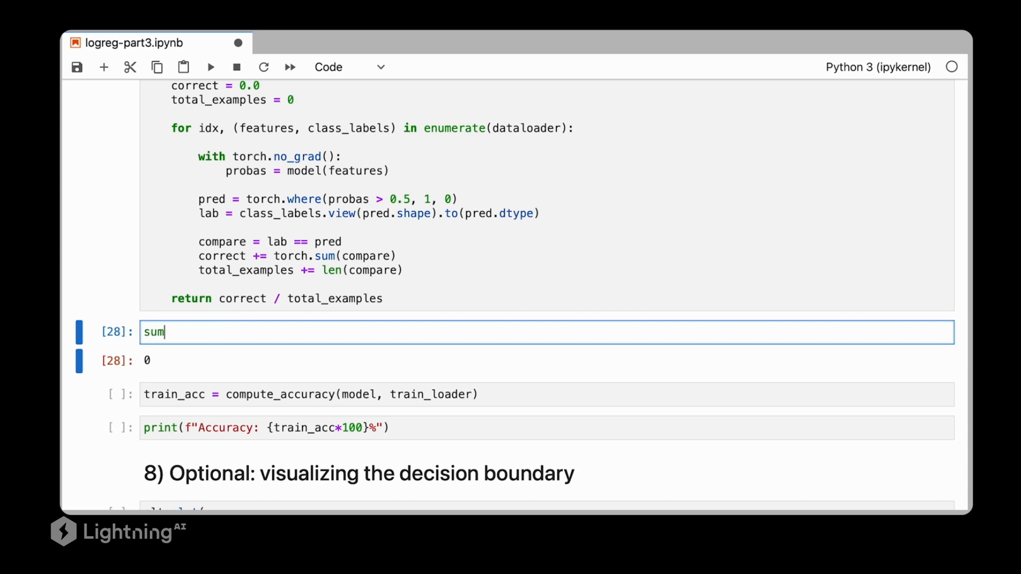
Change the cell to sum([True, False, True]) to show it returns 2
type("([T])")
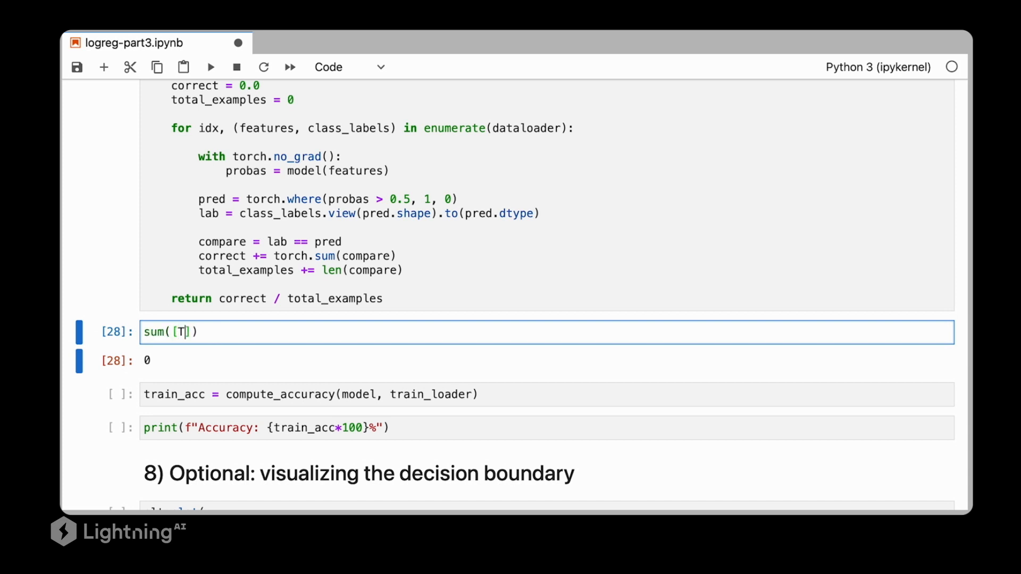
type("rue, Fal")
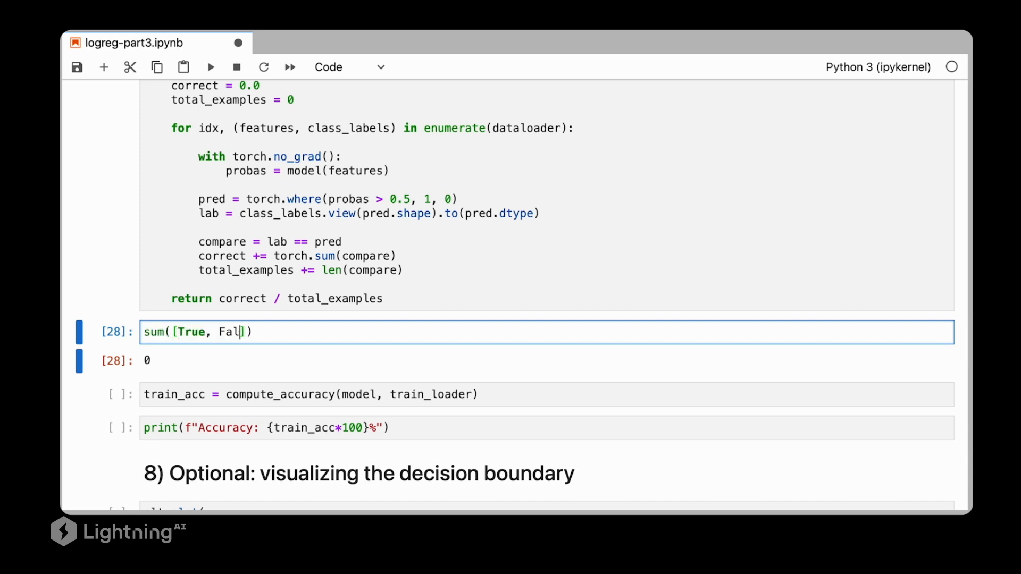
type("se, True")
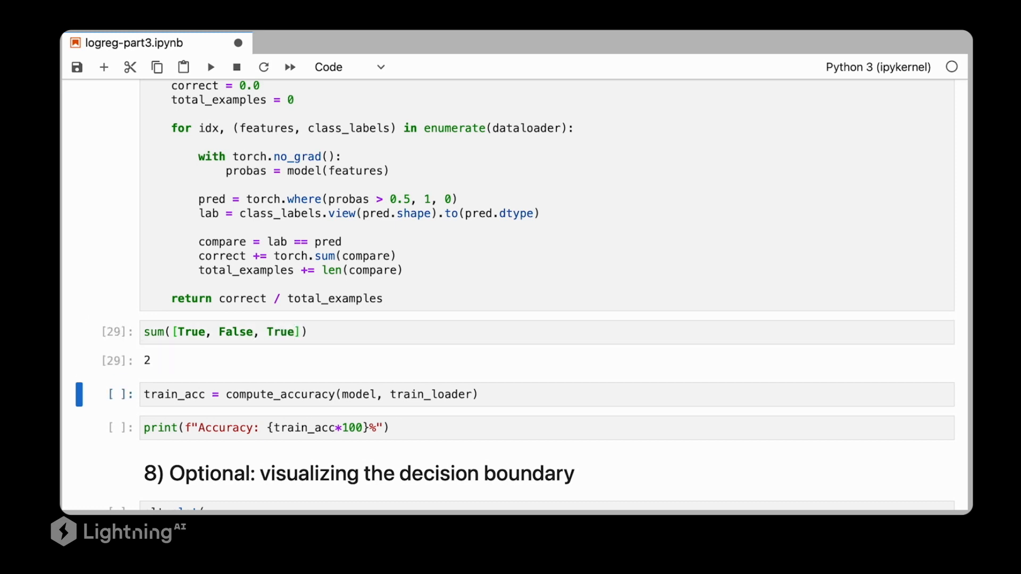
left_click(398, 255)
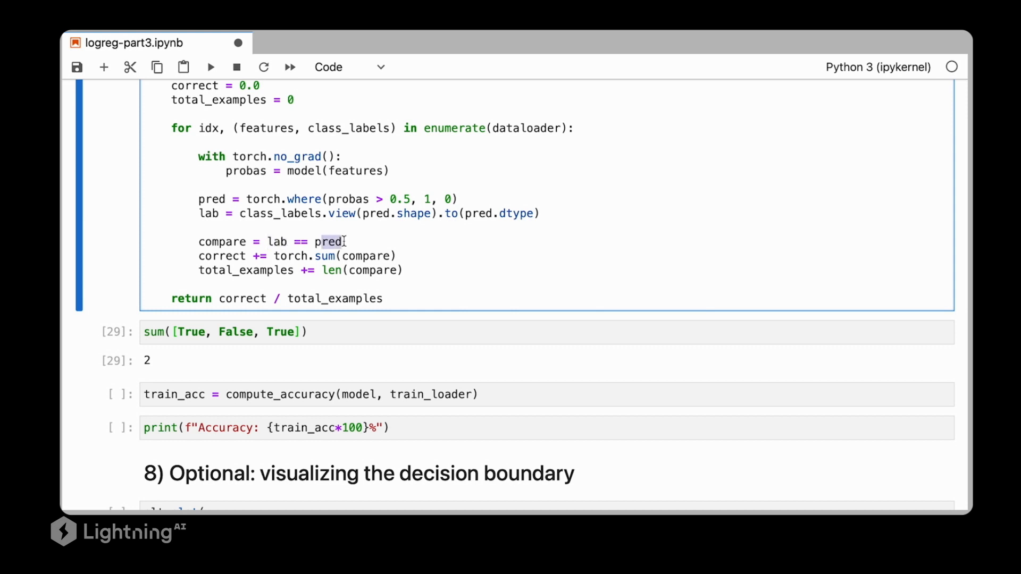
double_click(277, 242)
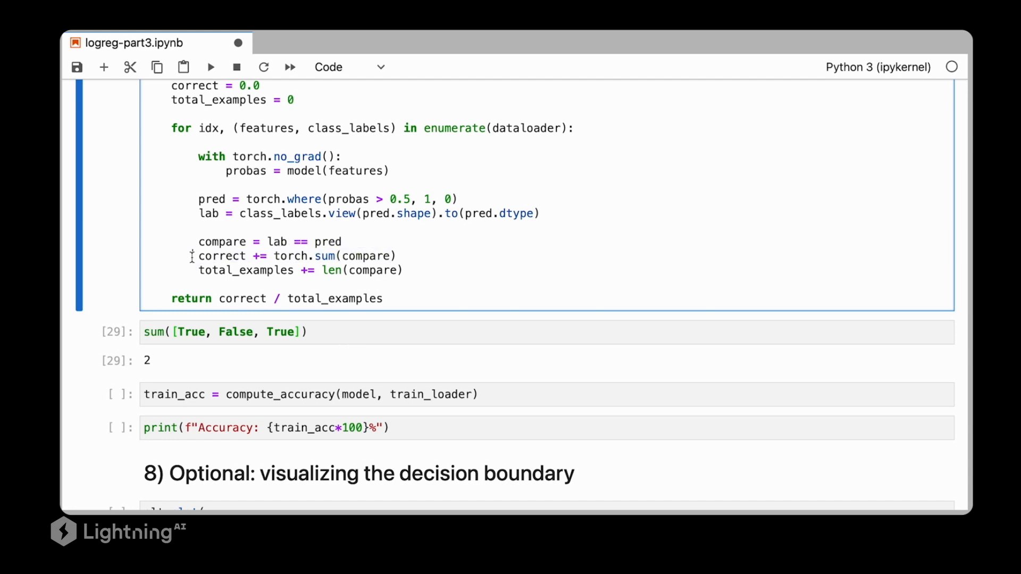
double_click(221, 255)
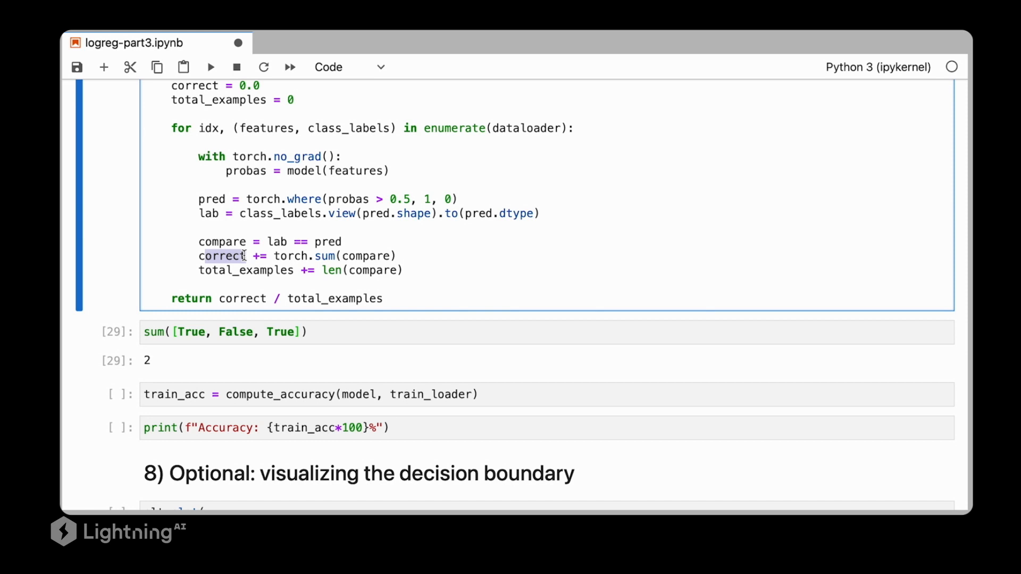
double_click(246, 270)
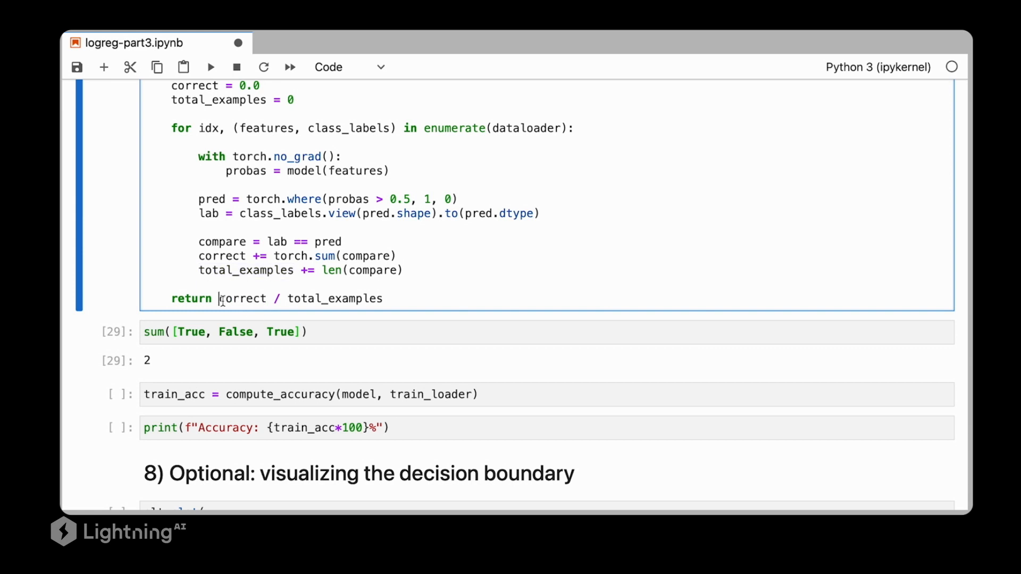
double_click(242, 298)
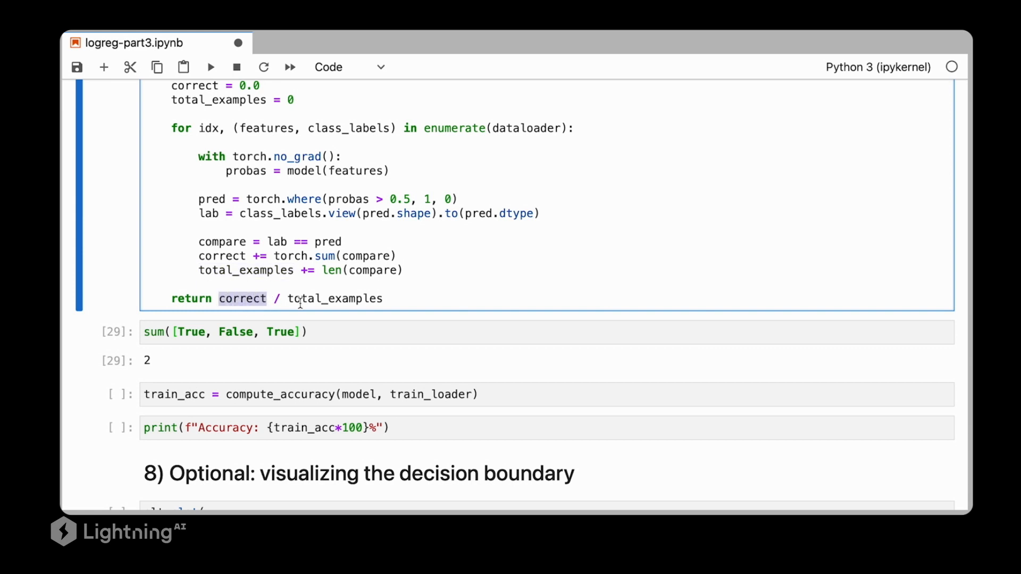
double_click(333, 298)
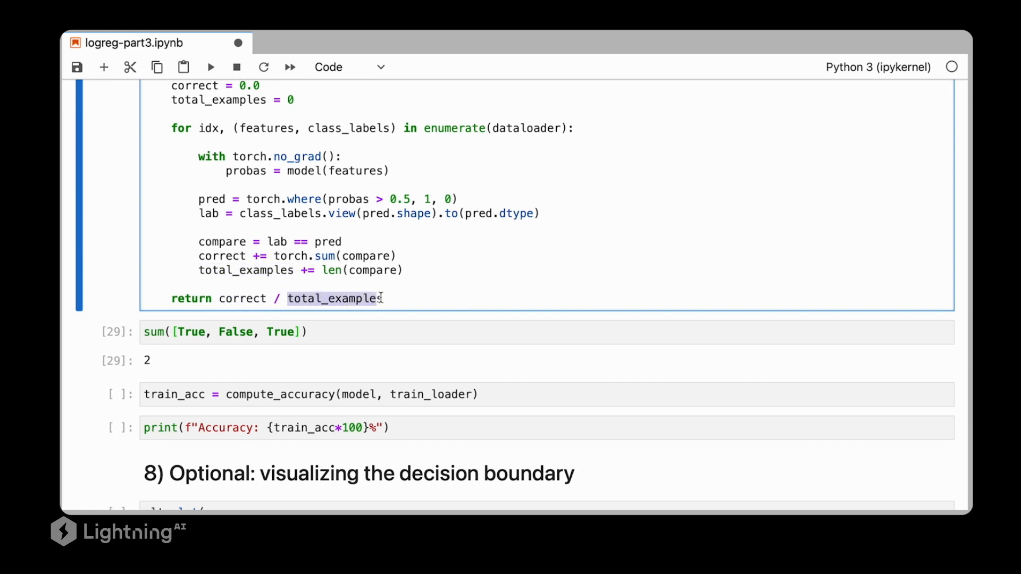
scroll("down", 3)
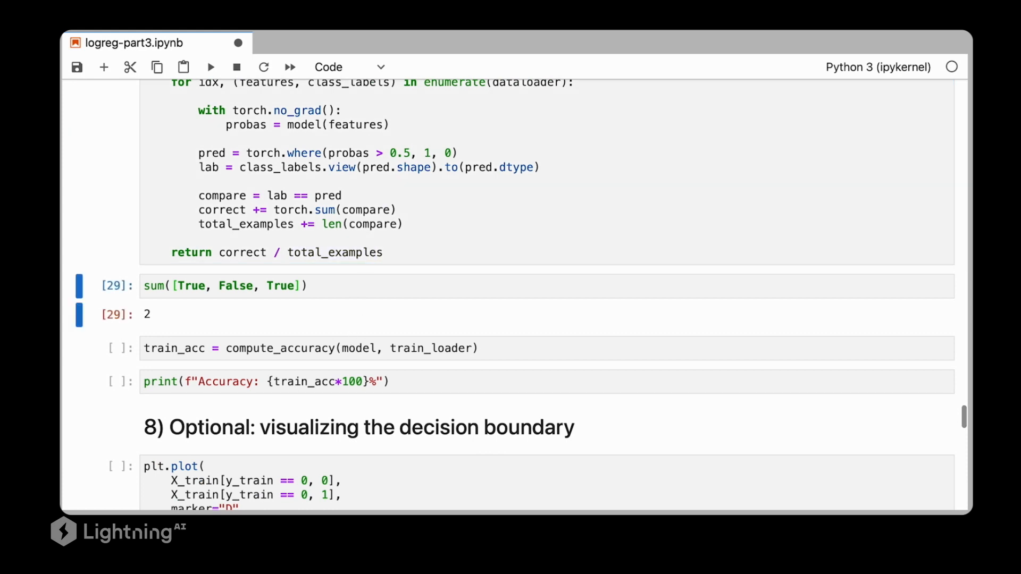